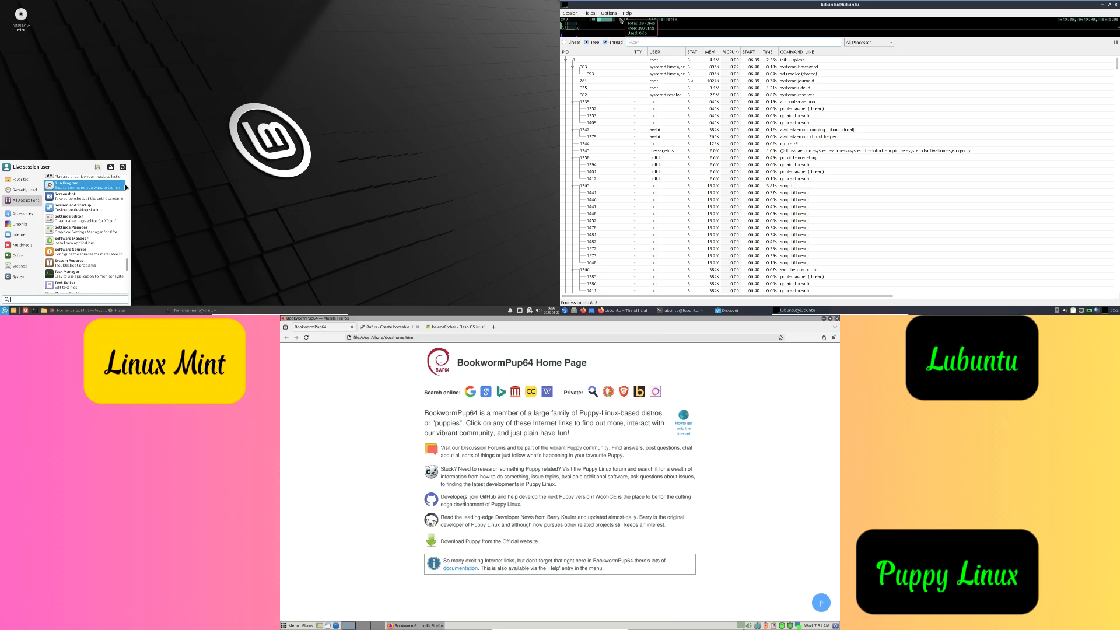
Run neofetch and inxi -Fxz summaries on Mint and Lubuntu; list Puppy's System tools
left_click(390, 327)
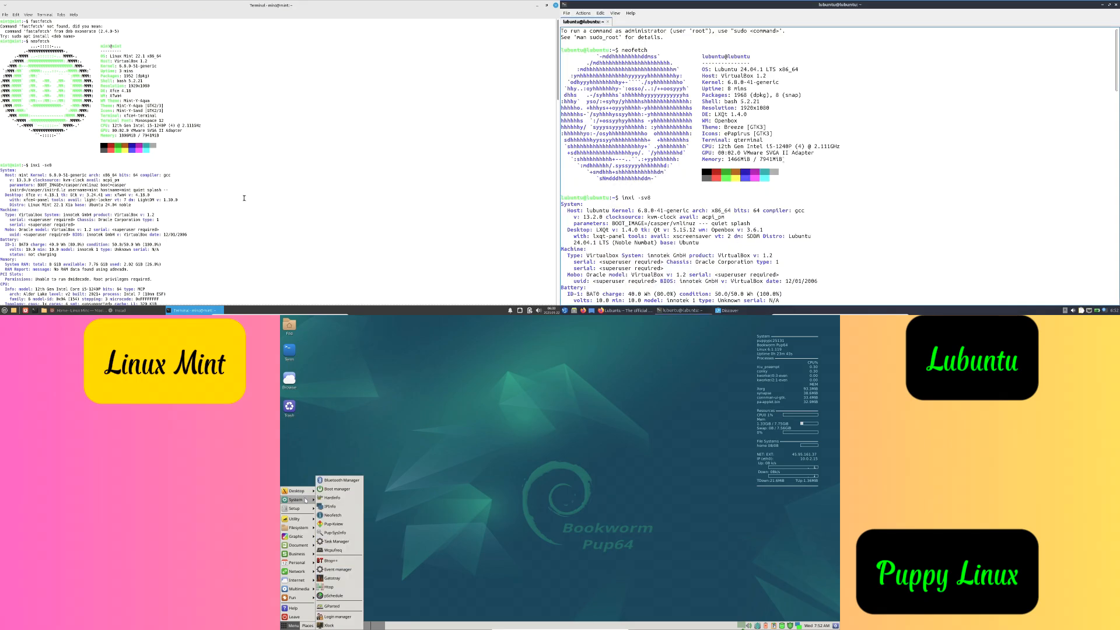
Bring up the Linux Mint Forums in Firefox, Lubuntu's Discover store, and Puppy's Network menu
left_click(292, 507)
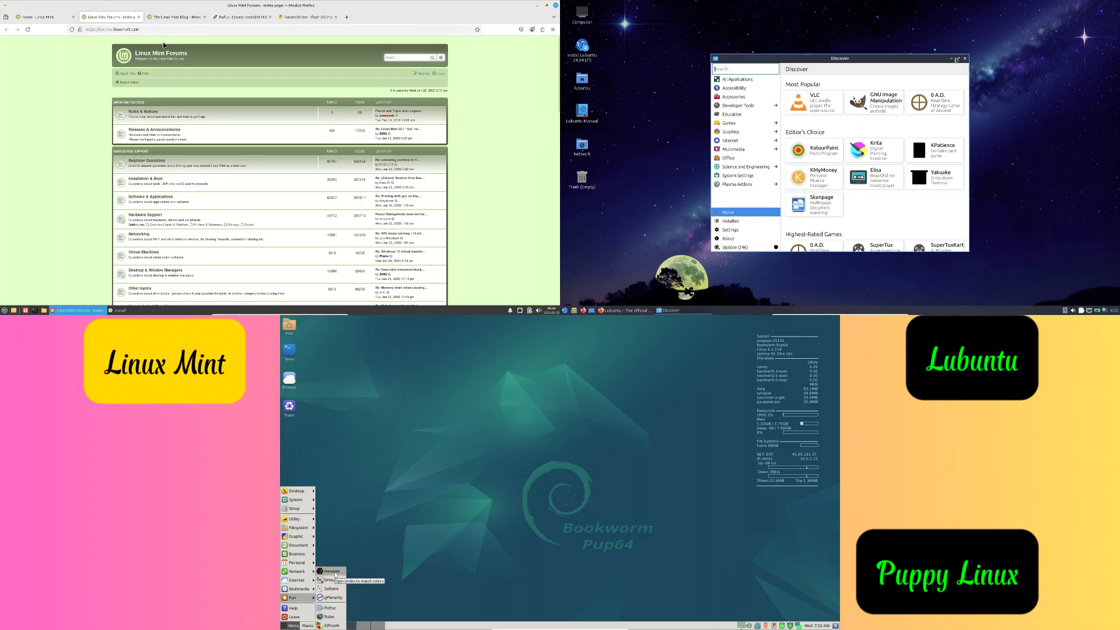
Show rufus.ie on Mint, lubuntu.me on Lubuntu after closing Discover, and Puppy's Desktop menu
left_click(111, 29)
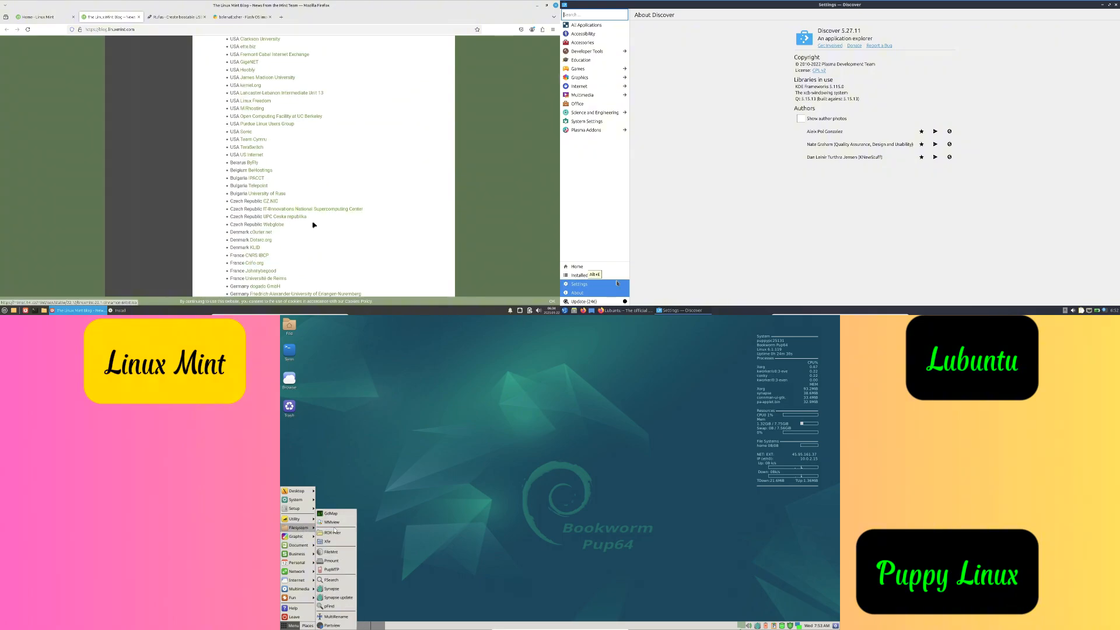
left_click(579, 275)
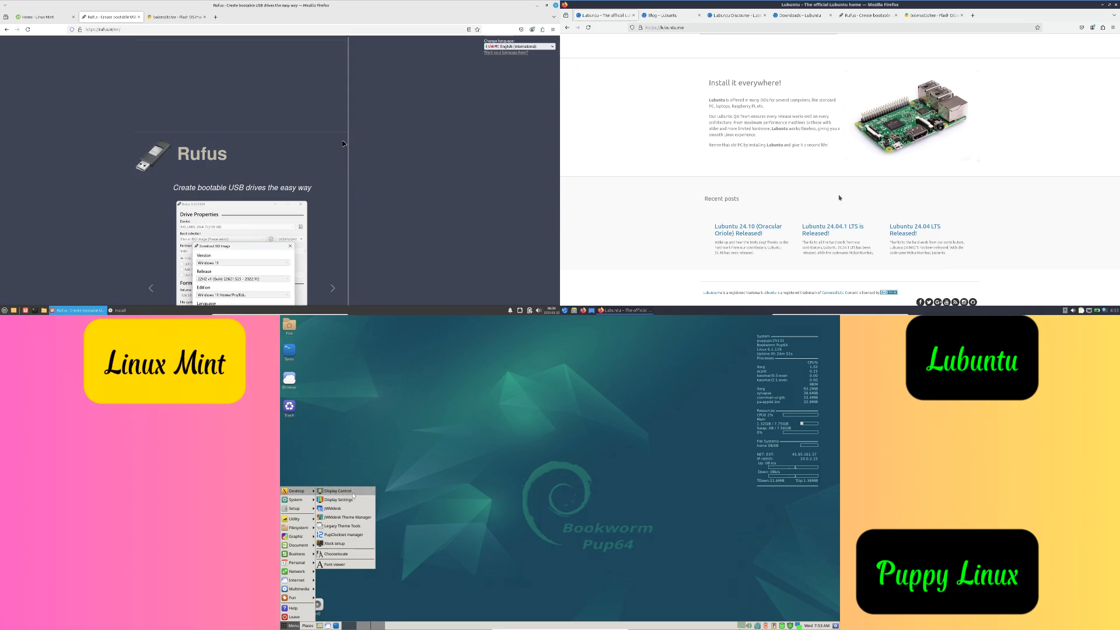
Show the balenaEtcher tab on Mint and the Lubuntu 24.10 release blog post on Lubuntu
left_click(175, 16)
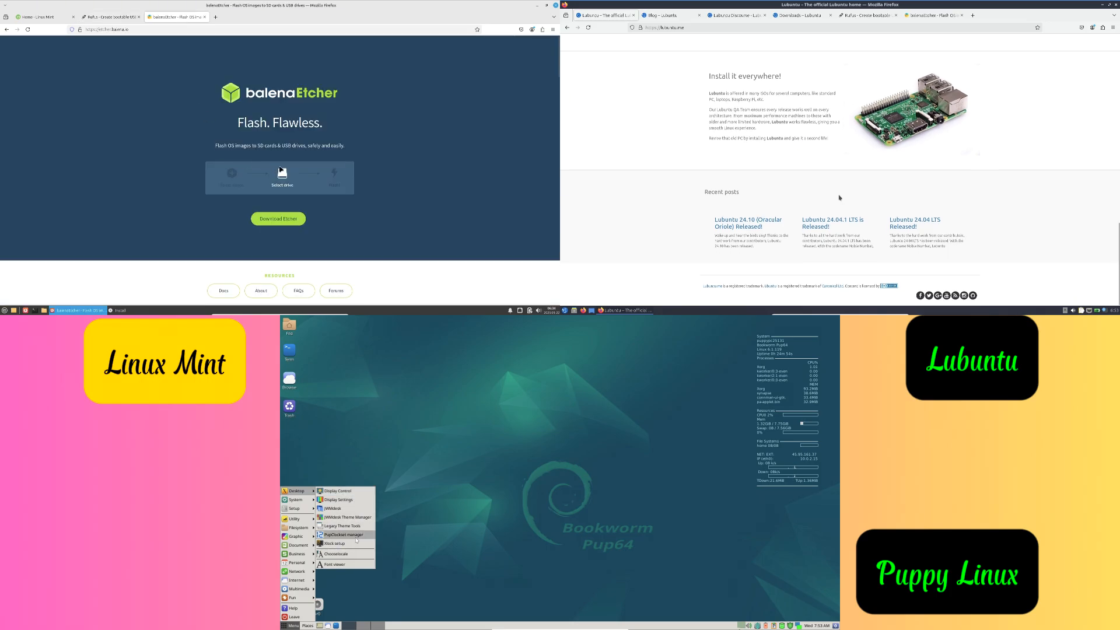
left_click(346, 517)
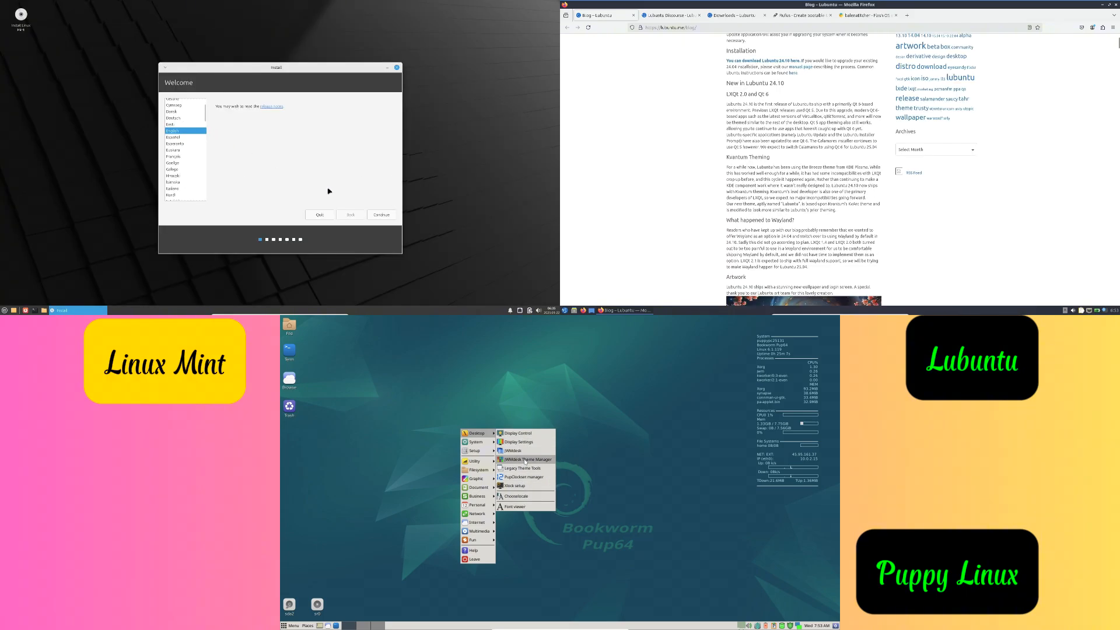
Continue Mint's installer to Multimedia codecs with Install codecs ticked; show Rufus on Lubuntu
left_click(528, 460)
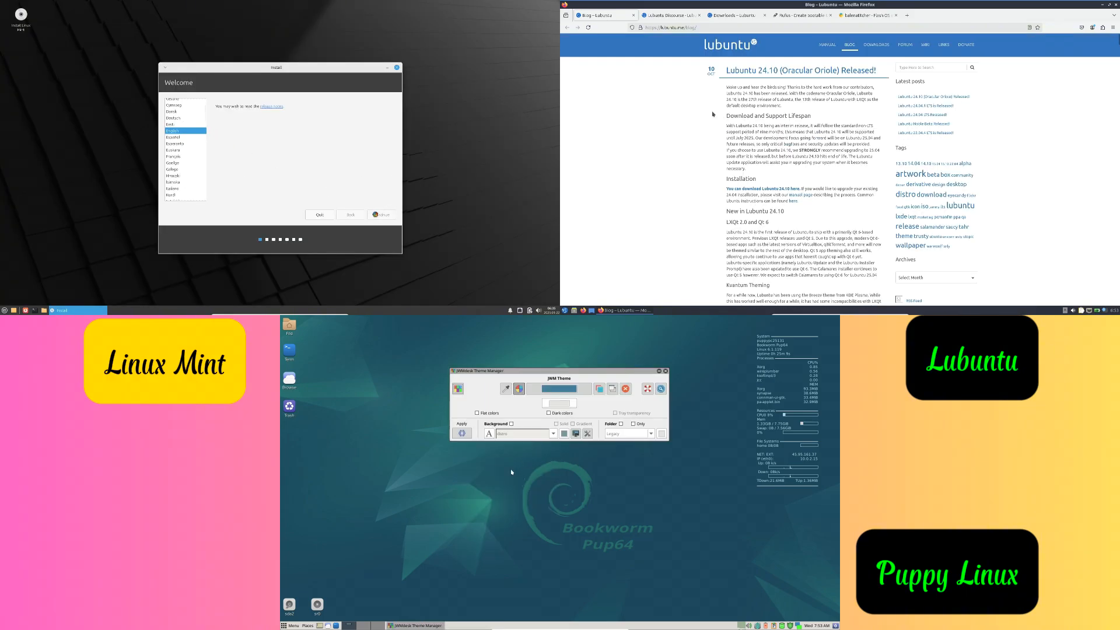
left_click(382, 215)
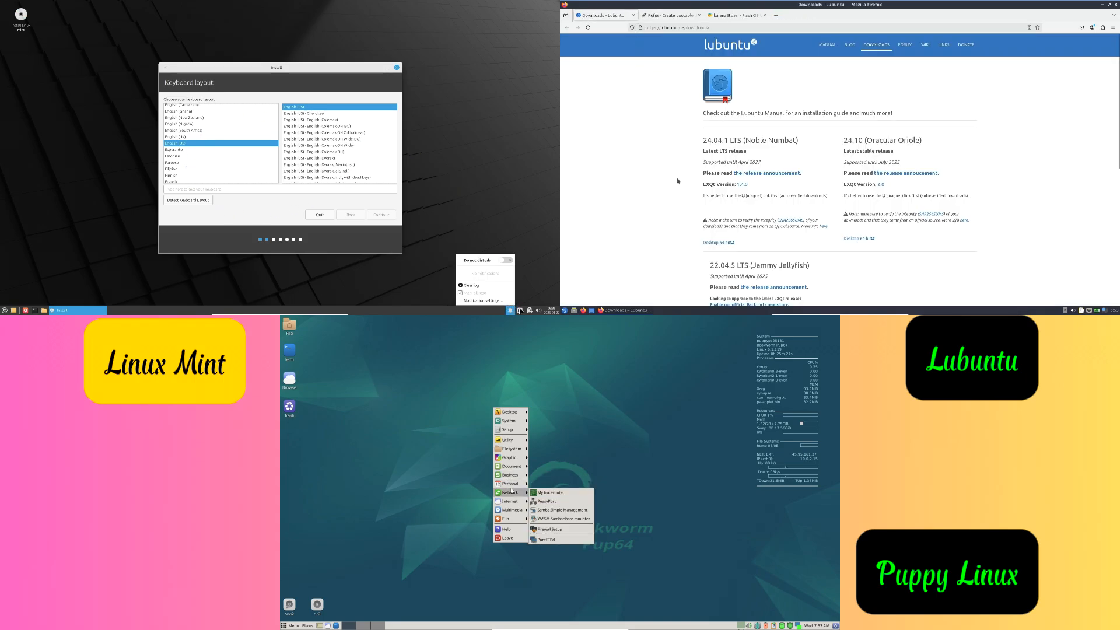
left_click(380, 214)
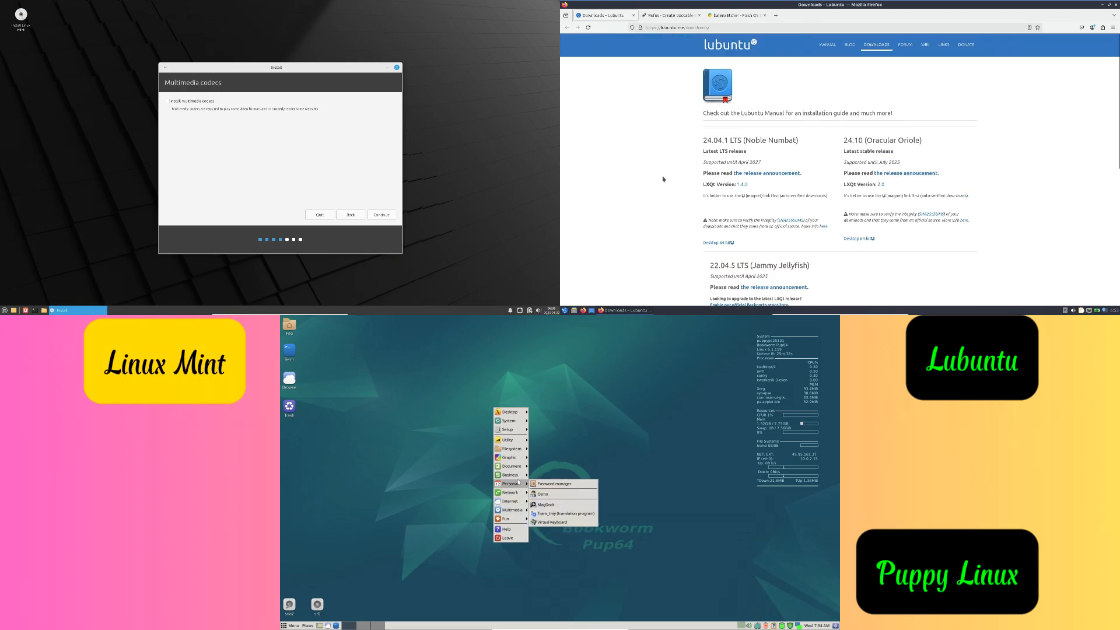
mouse_move(508, 411)
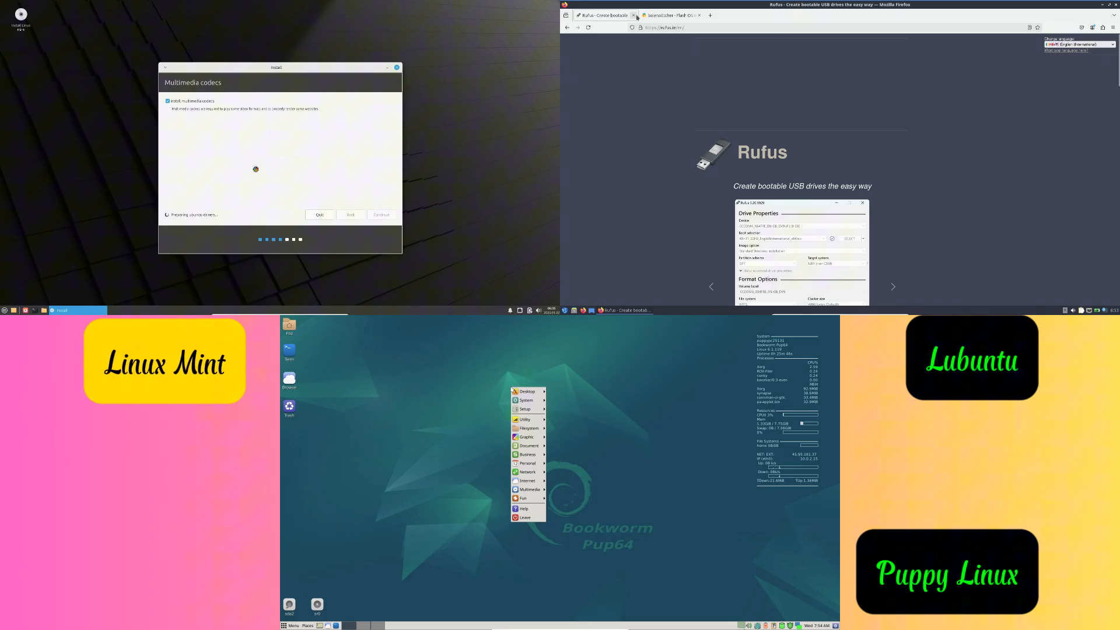
left_click(634, 15)
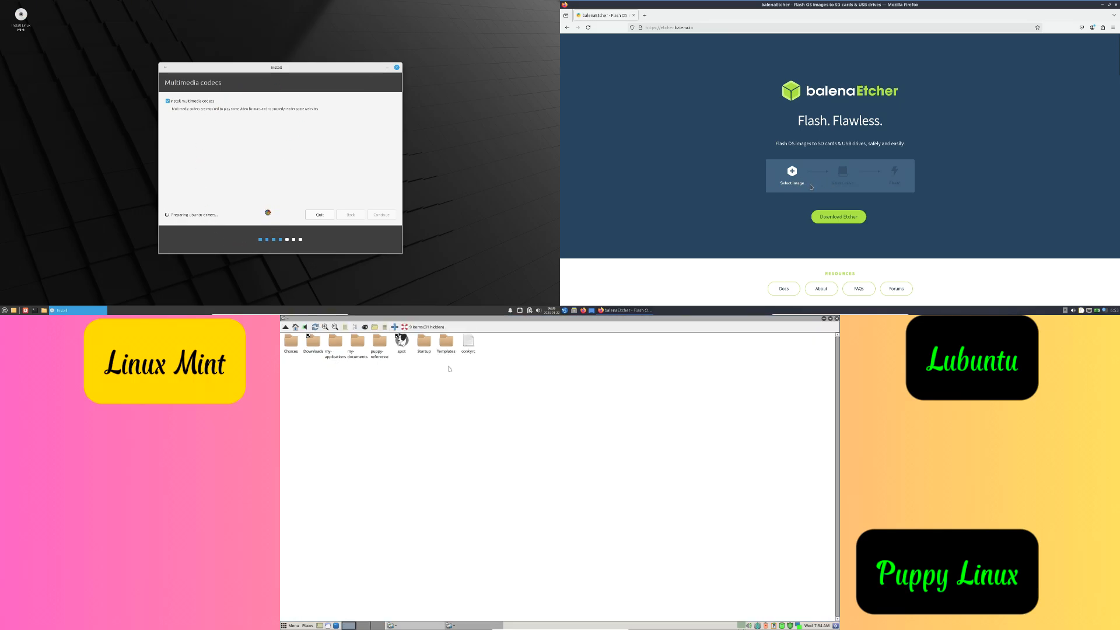
scroll("down", 3)
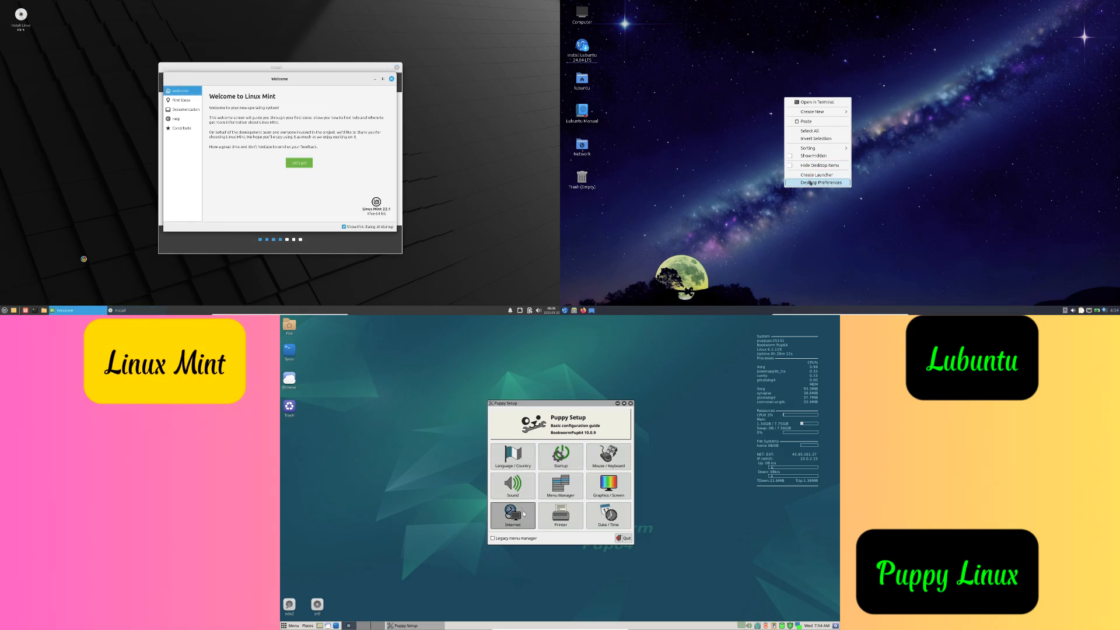
Open Mint's Desktop wallpaper settings, start Install Lubuntu, and quit Puppy Setup
left_click(816, 182)
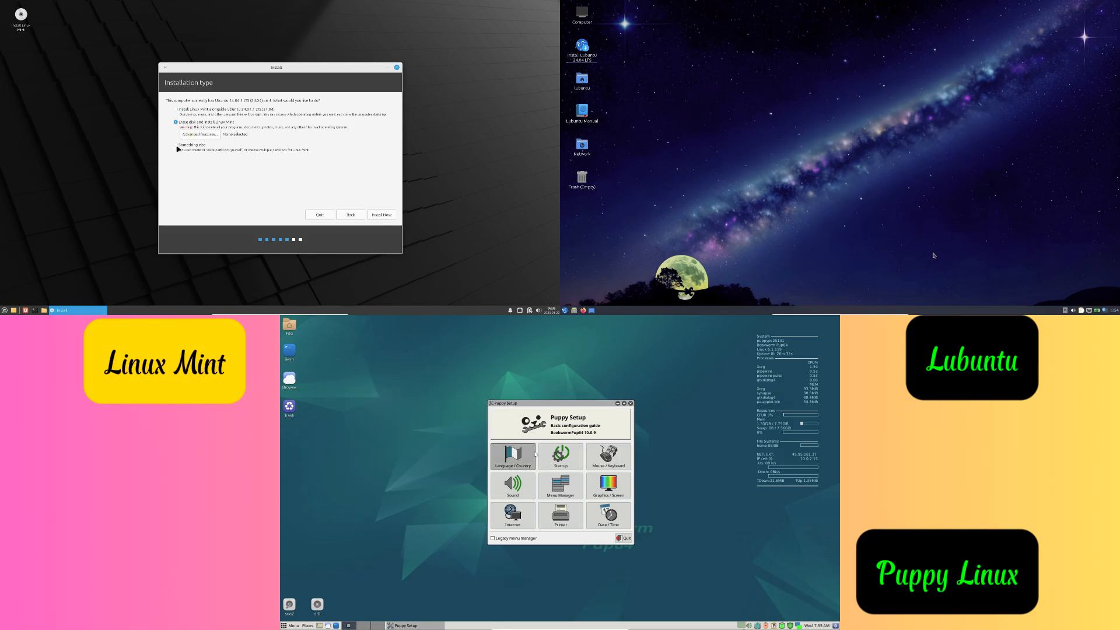
left_click(561, 486)
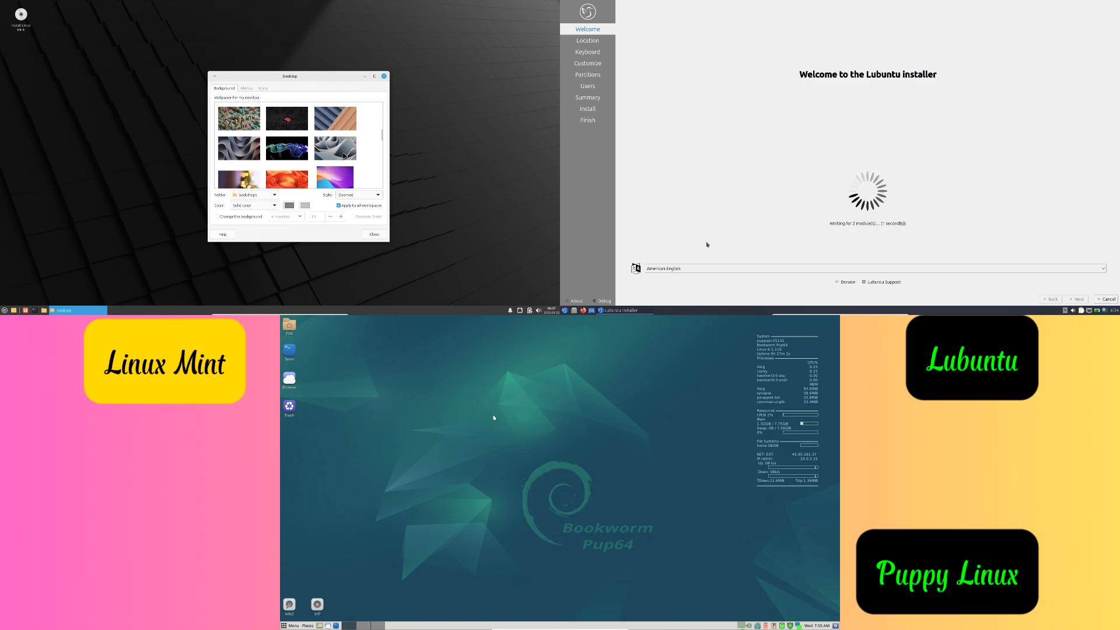
Apply the striped orange-and-blue wallpaper on Mint; advance Lubuntu's installer past Keyboard and Customize to Partitions
left_click(293, 625)
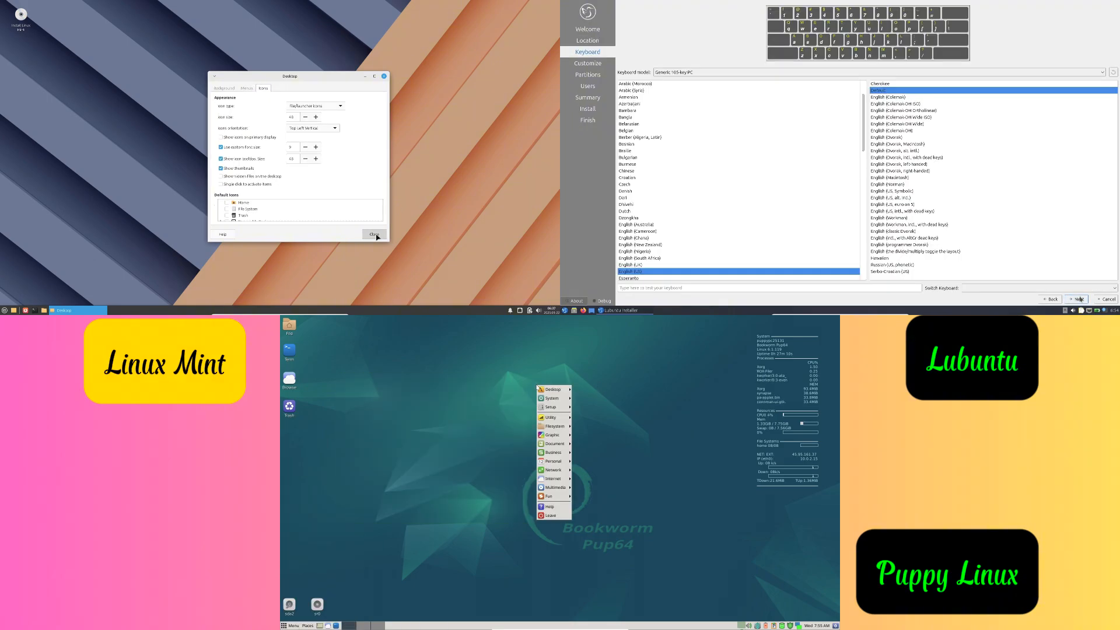
left_click(1077, 298)
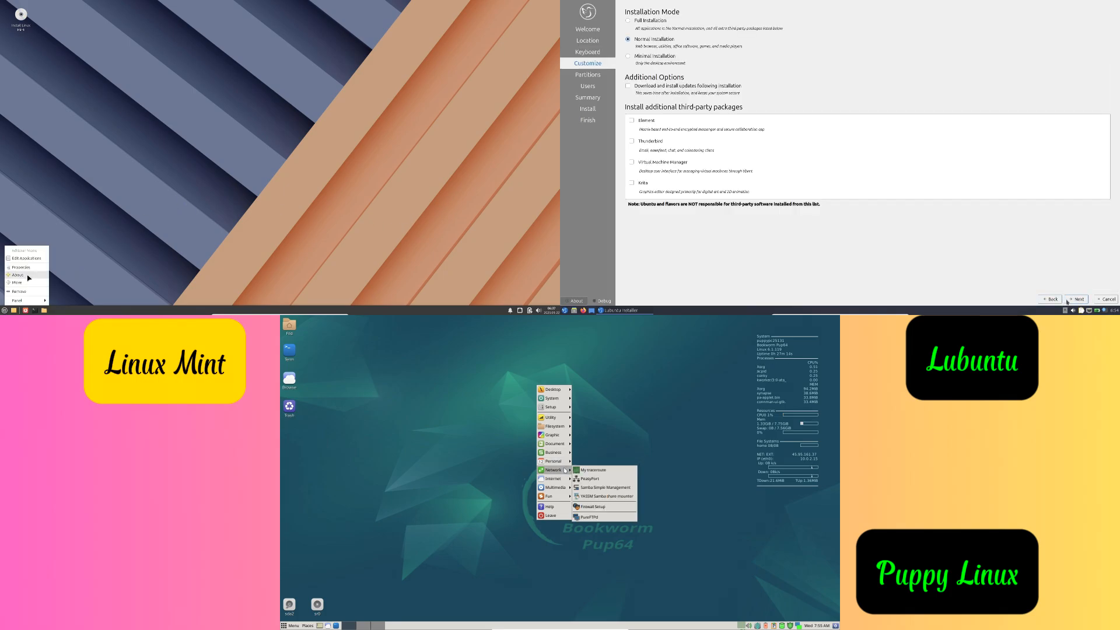
left_click(1076, 299)
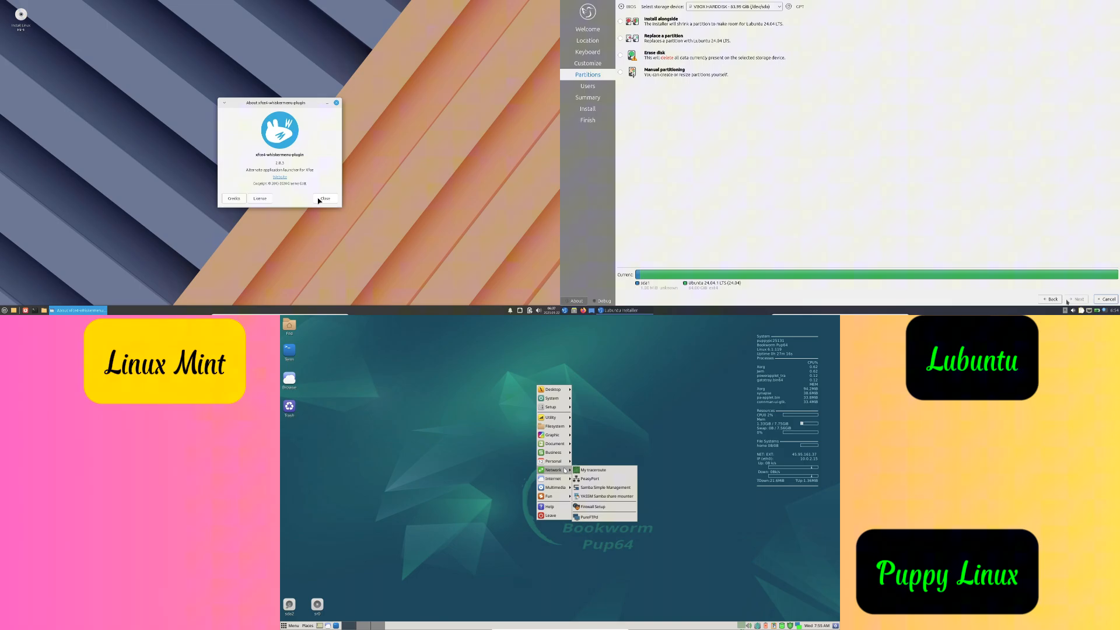
left_click(324, 198)
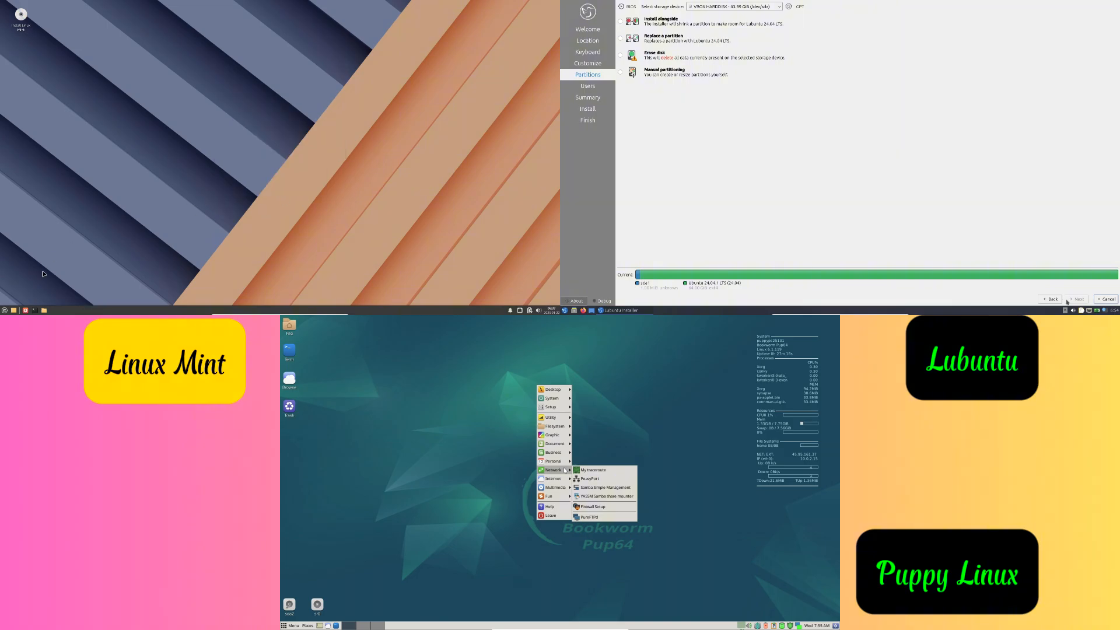